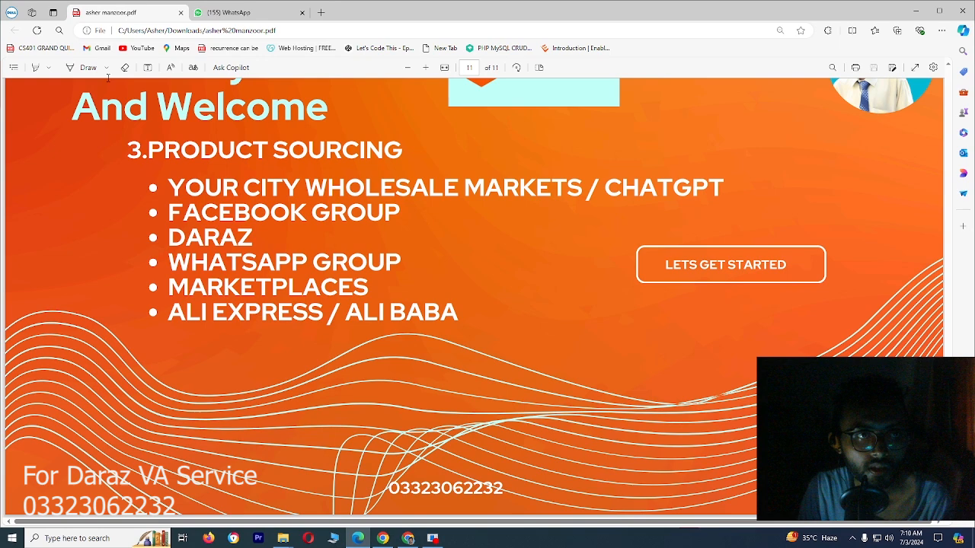
- Switch to the WhatsApp Web tab showing the Wholesalers for daraz group's smartwatch listing
left_click(236, 16)
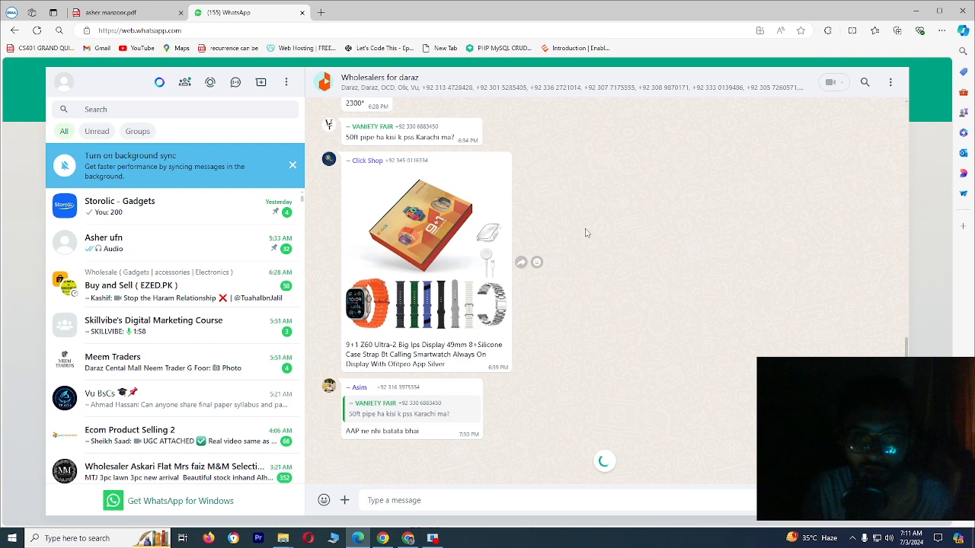
mouse_move(355, 181)
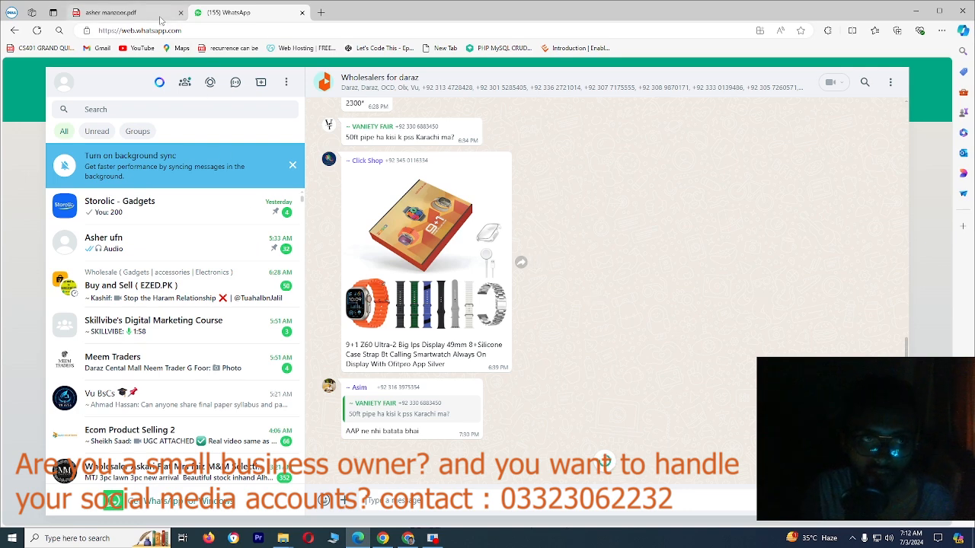
left_click(114, 13)
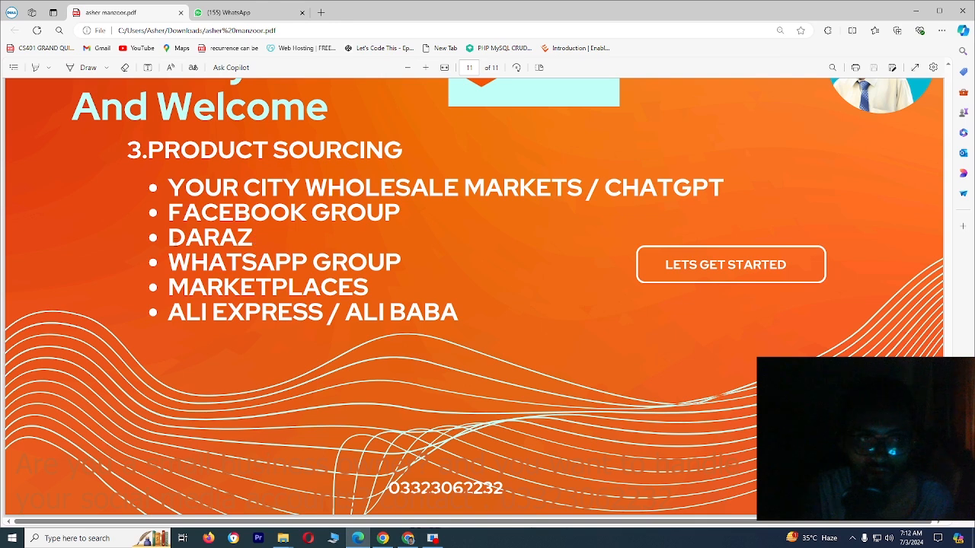
- Highlight DARAZ, FACEBOOK, then WHATSAPP GROUP on the product sourcing slide
double_click(210, 237)
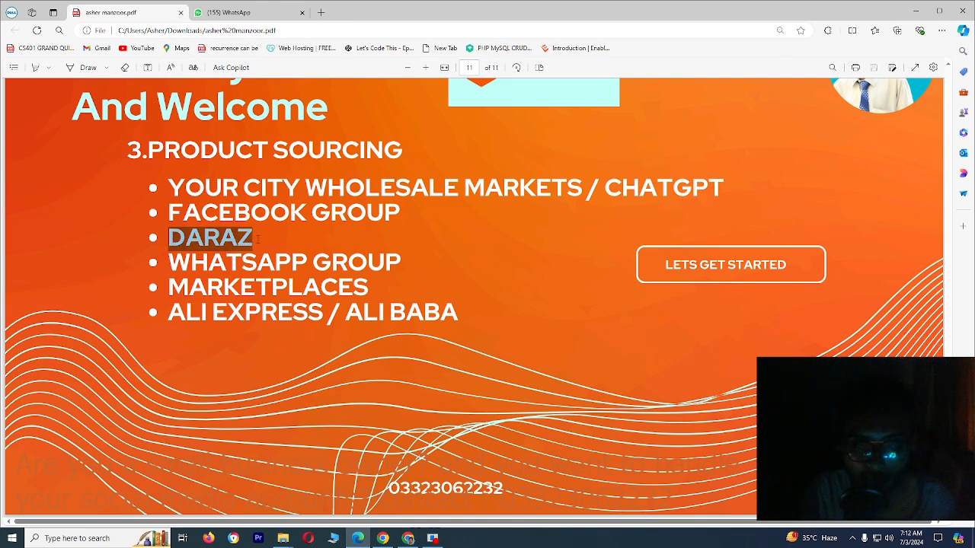
mouse_move(256, 238)
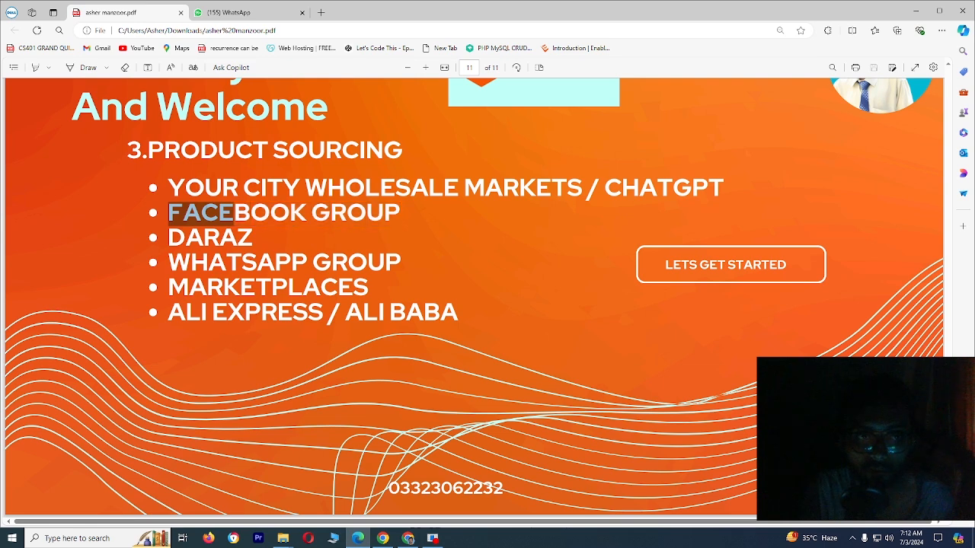
double_click(209, 237)
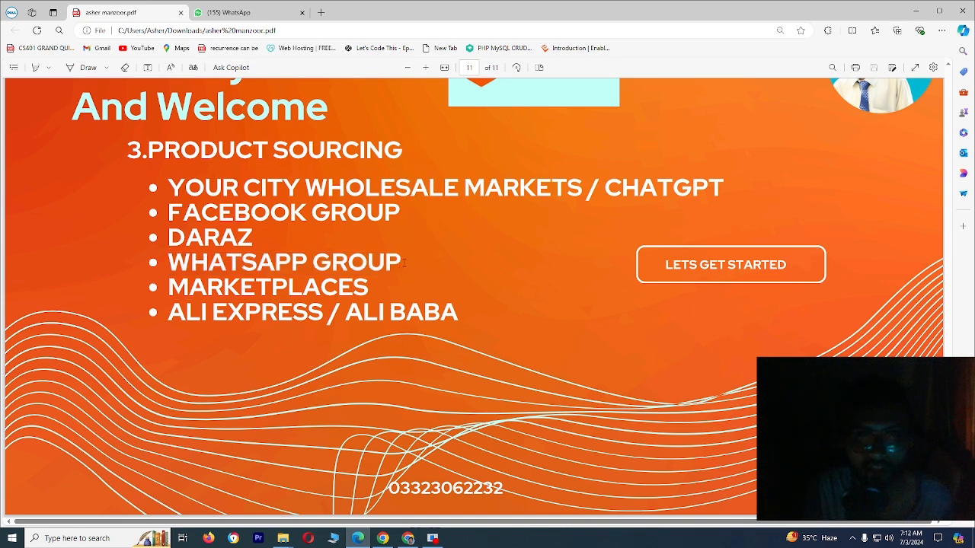
left_click_drag(259, 262, 402, 262)
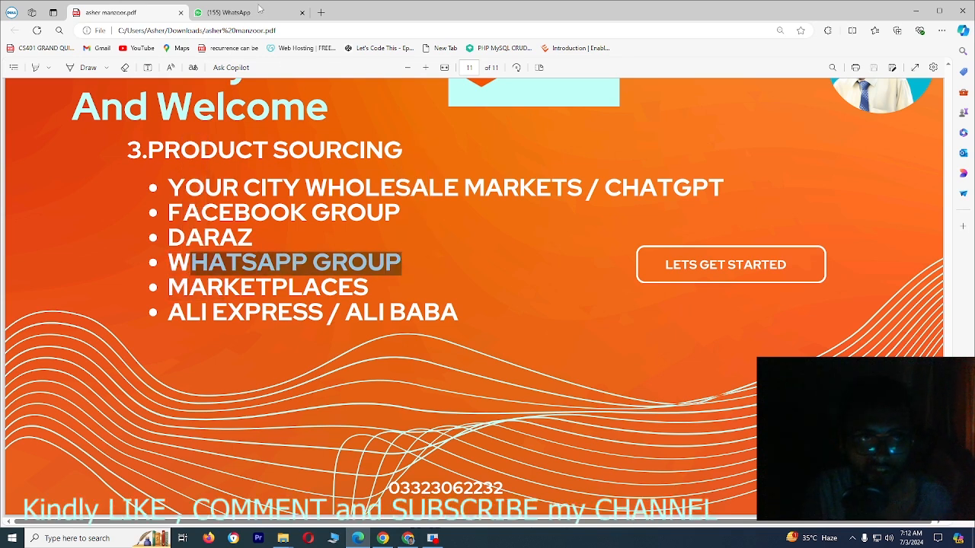
- Switch to the WhatsApp tab and choose Wait on the unresponsive-page warning
left_click(236, 13)
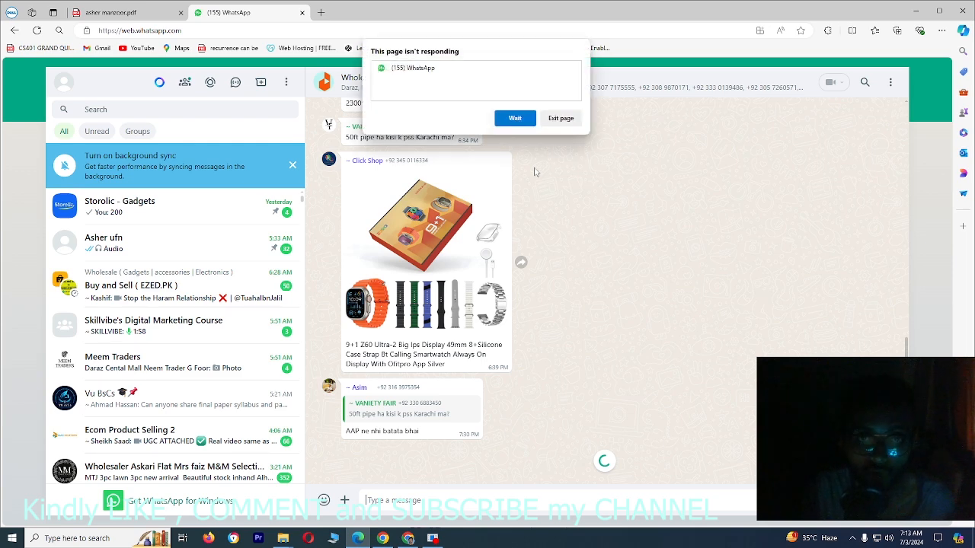
left_click(515, 118)
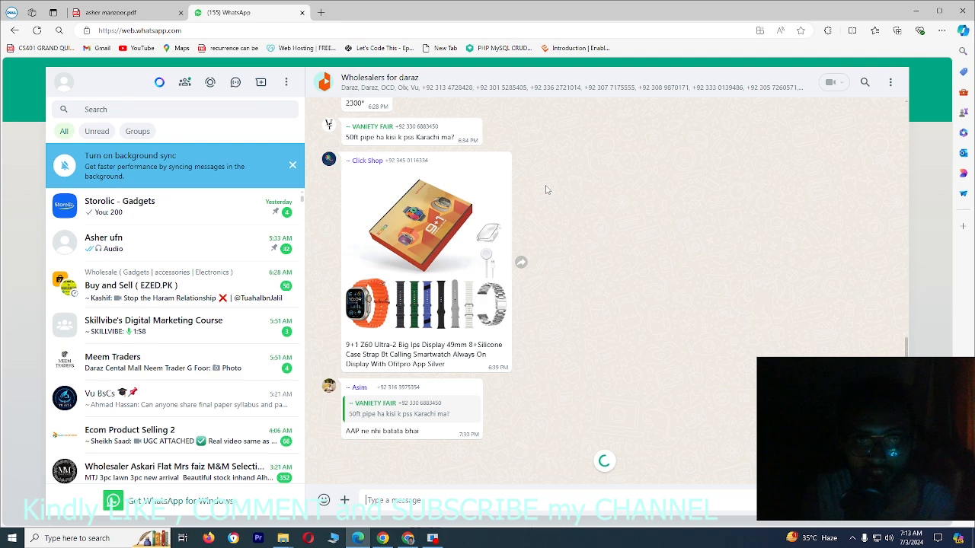
mouse_move(545, 204)
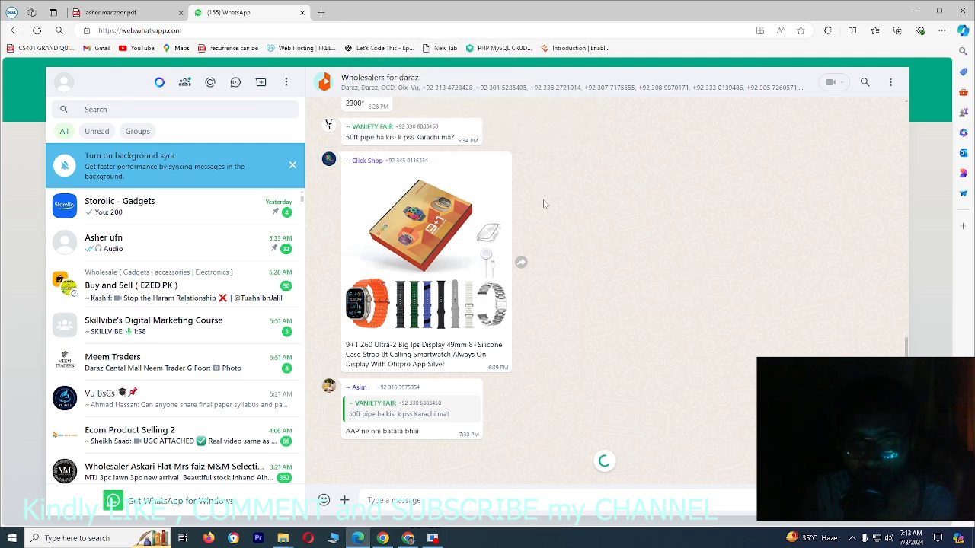